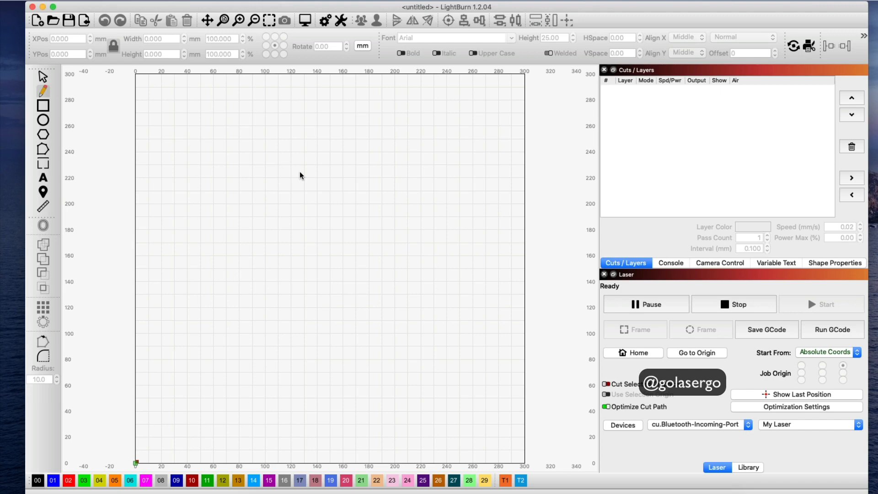
{"action": "mouse_move", "coordinate": [46, 94]}
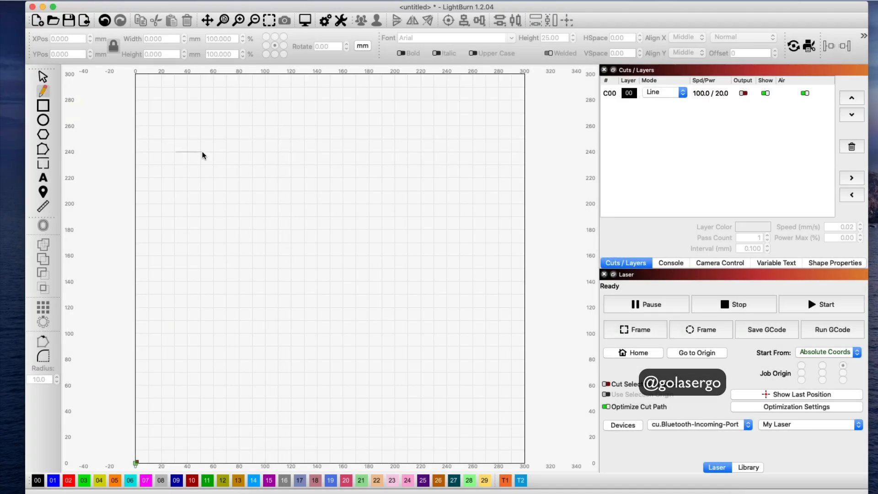
- Drag a node to bend the line into a curving S-shaped path across the upper work area
{"action": "left_click_drag", "start_coordinate": [177, 151], "coordinate": [245, 98]}
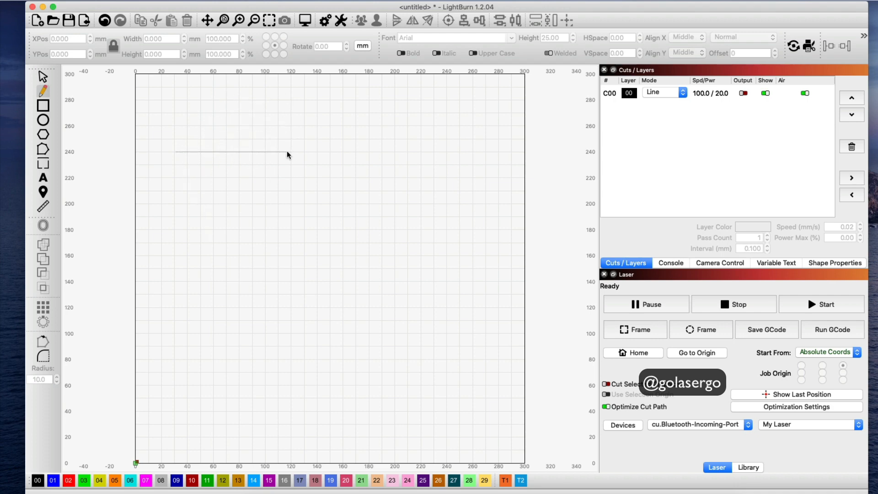
{"action": "mouse_move", "coordinate": [291, 154]}
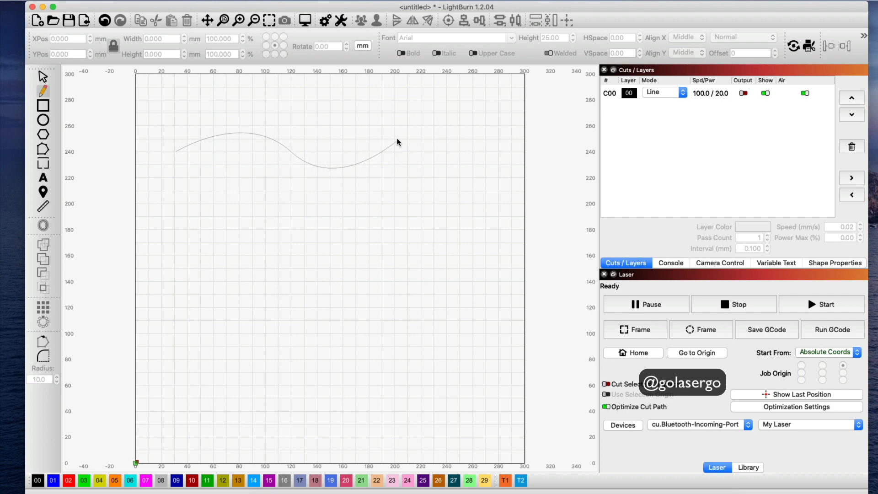
{"action": "mouse_move", "coordinate": [404, 145]}
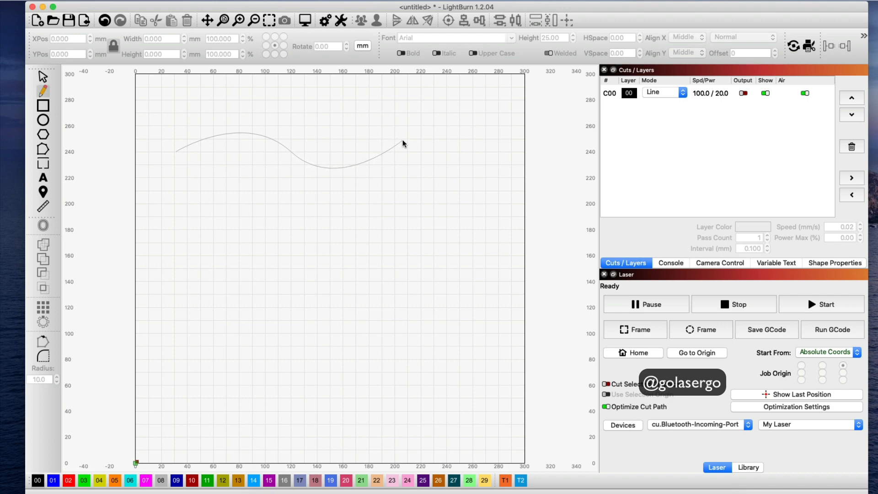
{"action": "mouse_move", "coordinate": [401, 143]}
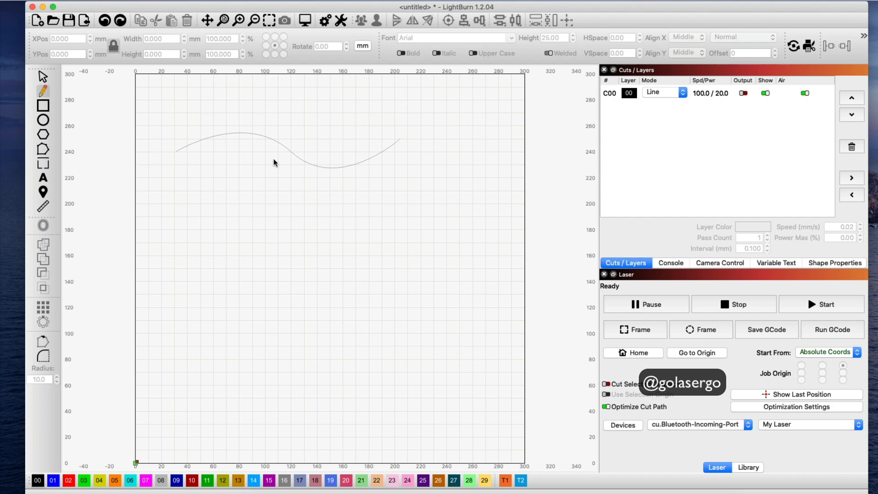
{"action": "mouse_move", "coordinate": [43, 77]}
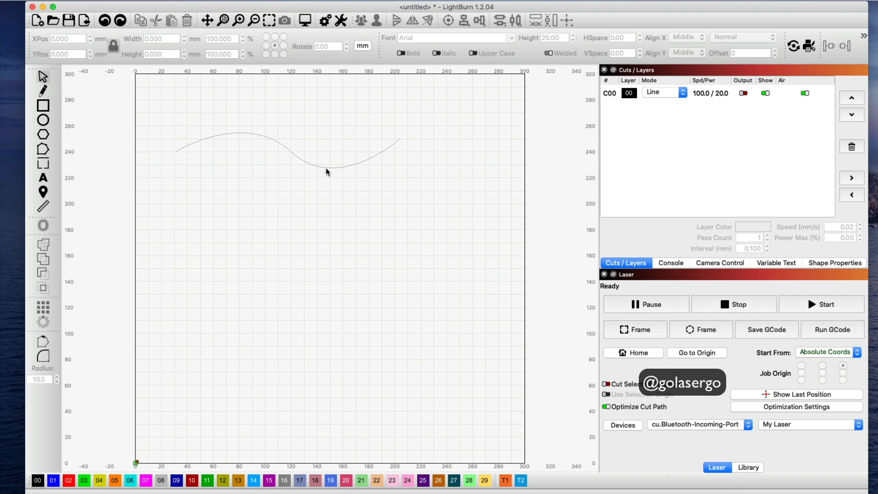
- Select the wavy curve and assign it to purple layer 25
{"action": "left_click", "coordinate": [288, 143]}
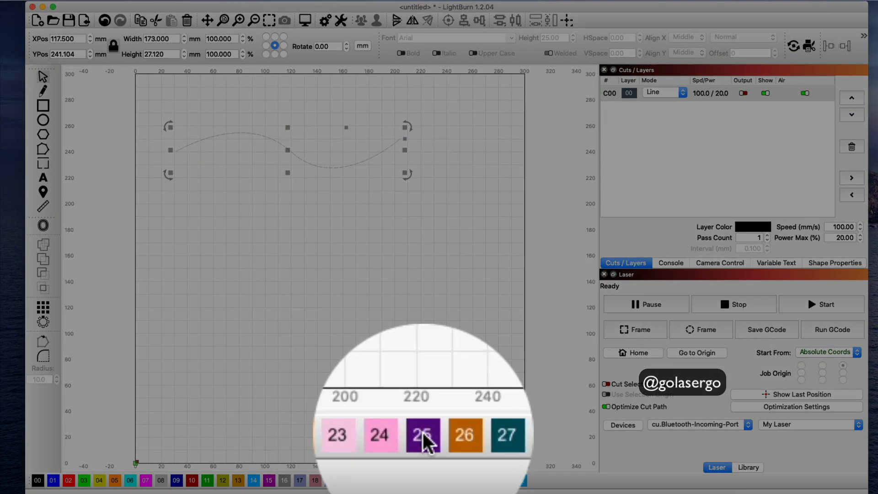
{"action": "left_click", "coordinate": [422, 435]}
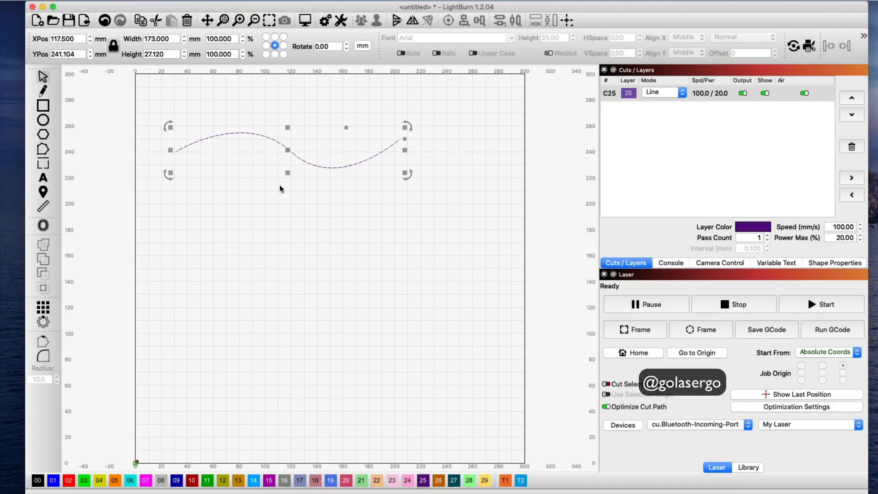
{"action": "mouse_move", "coordinate": [282, 203]}
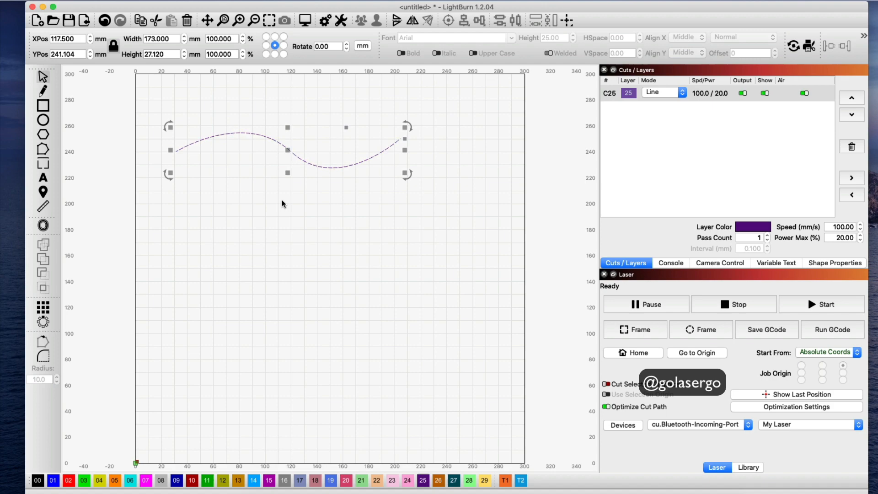
{"action": "mouse_move", "coordinate": [42, 179]}
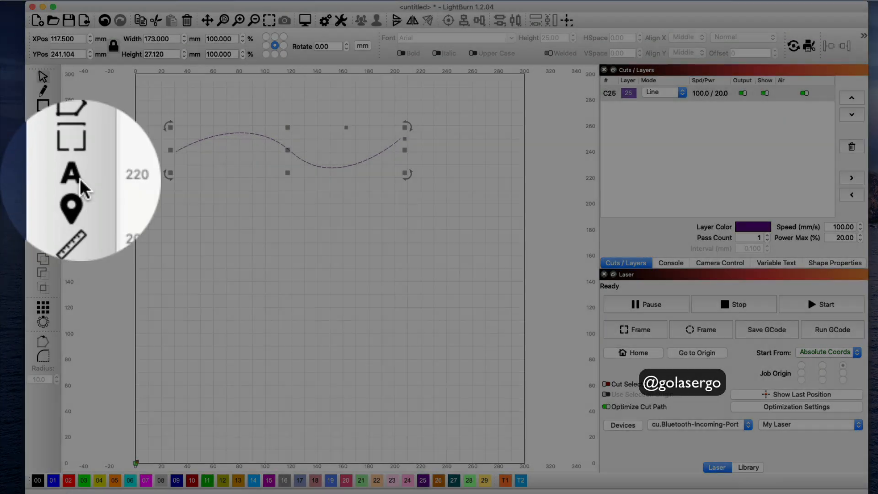
- Place the text 'bend text along a path' below the purple curve
{"action": "left_click", "coordinate": [43, 177]}
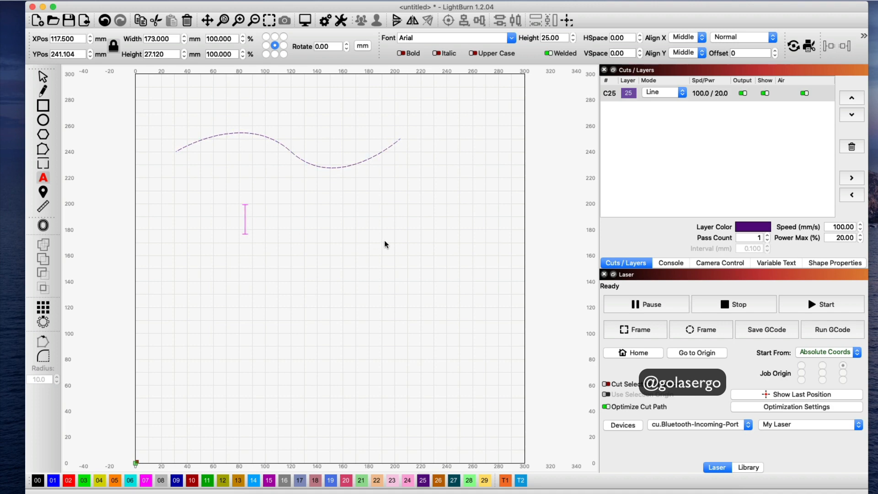
{"action": "type", "text": "b"}
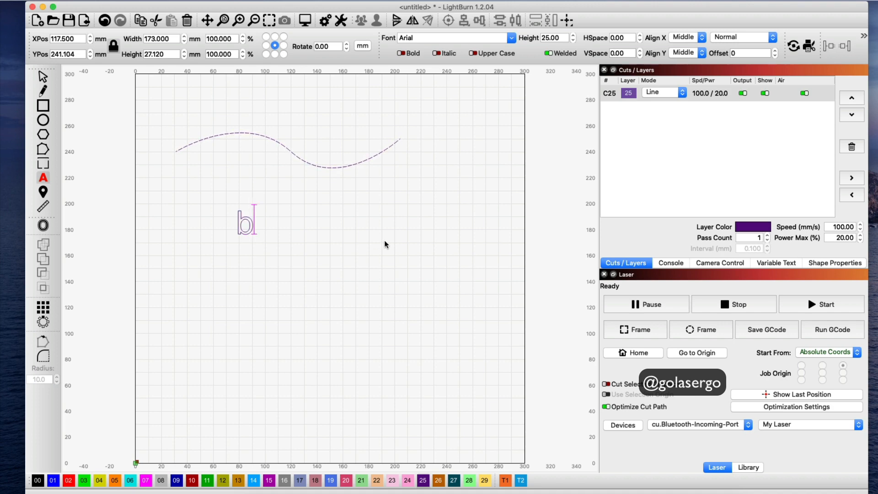
{"action": "type", "text": "bend text along a path"}
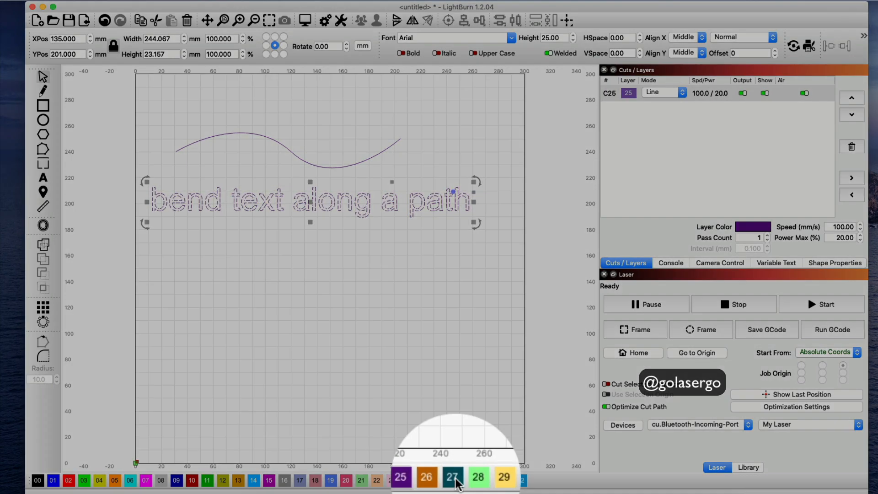
- Assign the text to teal layer 27, separate from the curve's layer 25
{"action": "left_click", "coordinate": [451, 477]}
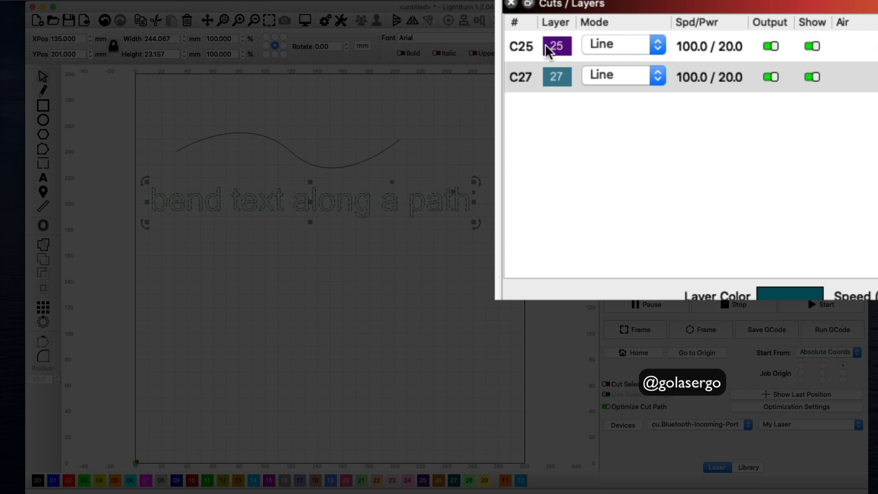
{"action": "mouse_move", "coordinate": [591, 90]}
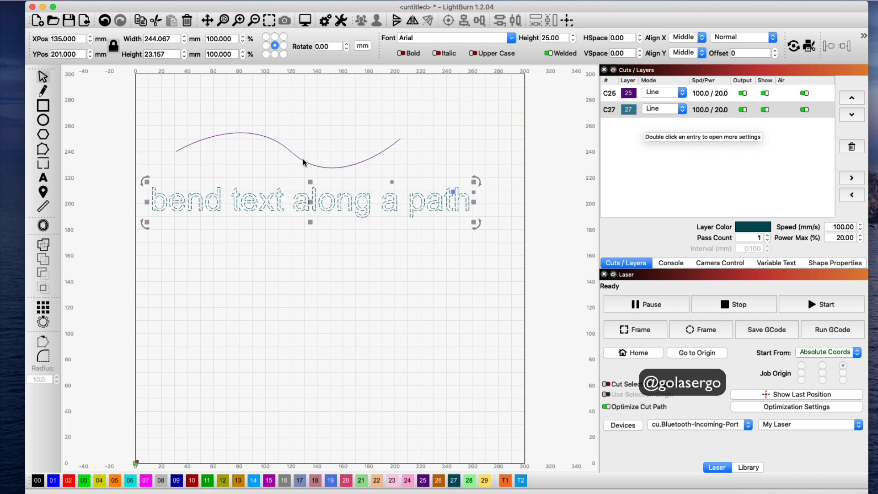
{"action": "mouse_move", "coordinate": [43, 77]}
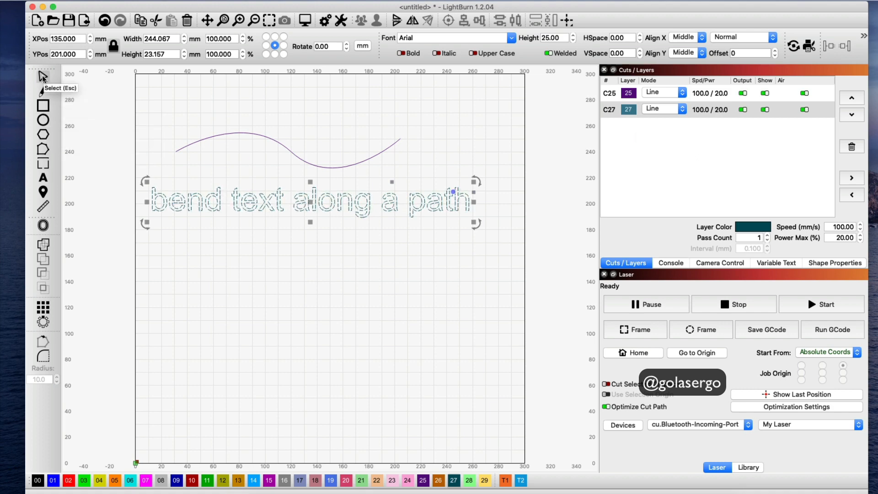
{"action": "mouse_move", "coordinate": [515, 245]}
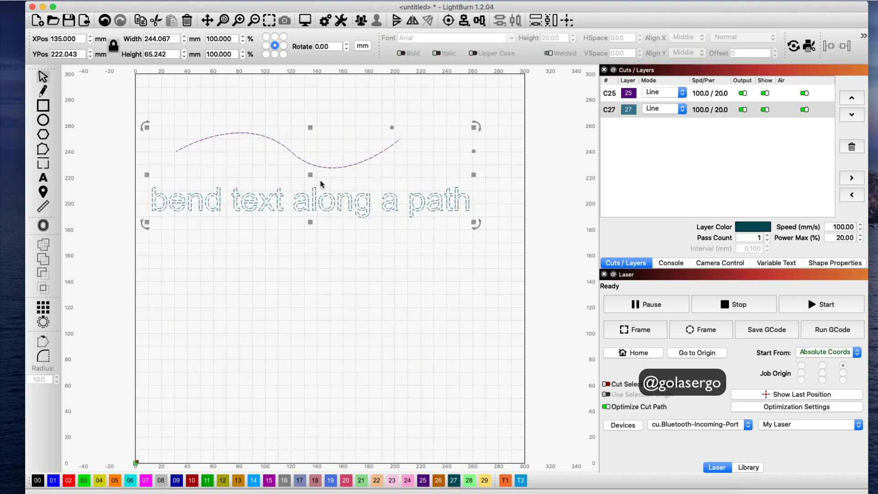
- Apply Path to Text so the letters follow the purple curve
{"action": "right_click", "coordinate": [310, 179]}
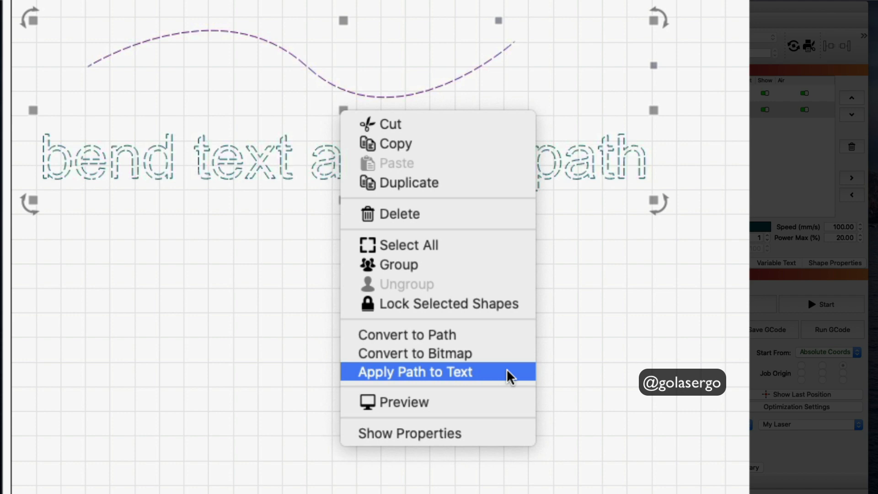
{"action": "left_click", "coordinate": [414, 372]}
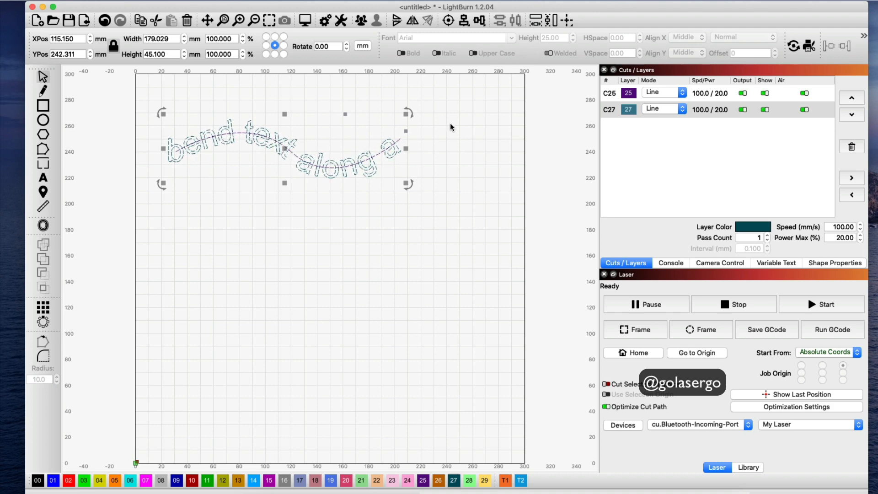
- Reduce the bent text's height from 25 to 20 mm so the full phrase fits the curve
{"action": "left_click", "coordinate": [431, 233]}
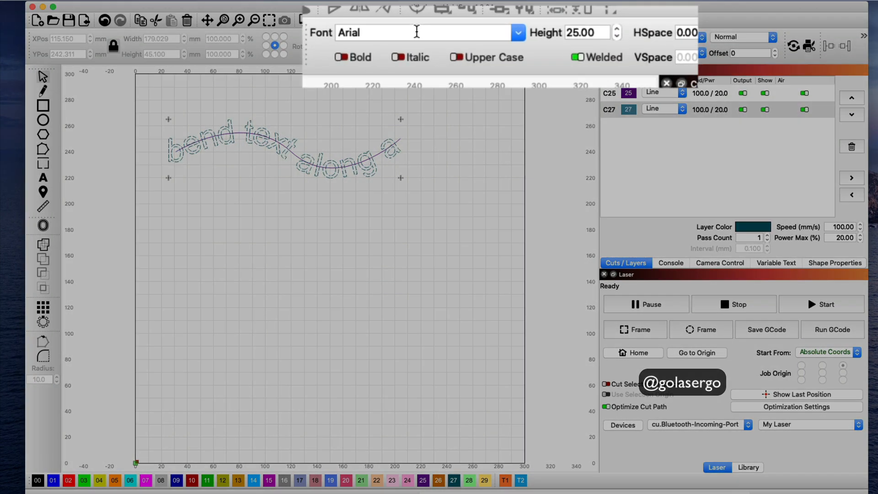
{"action": "left_click", "coordinate": [604, 36]}
{"action": "type", "text": "20"}
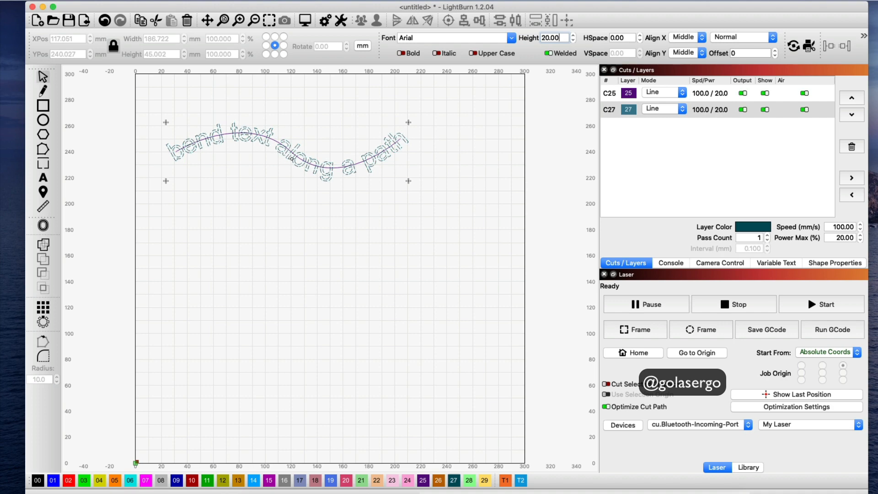
{"action": "left_click", "coordinate": [337, 201]}
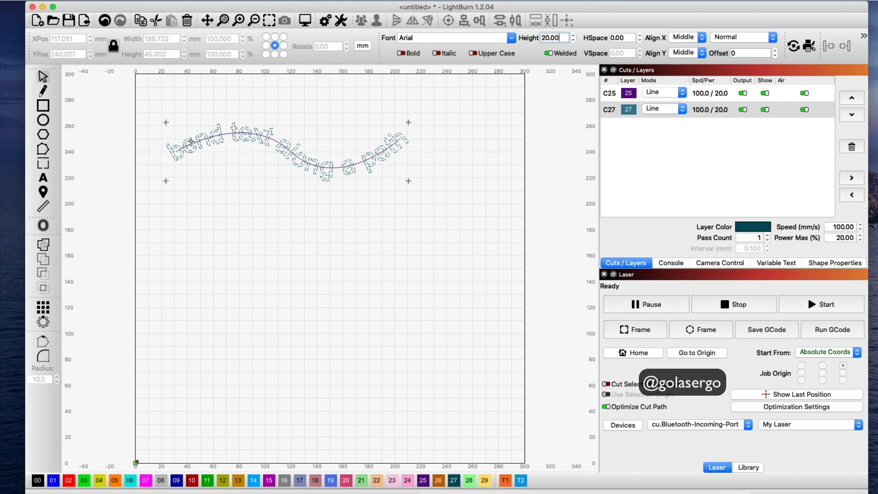
{"action": "mouse_move", "coordinate": [627, 118]}
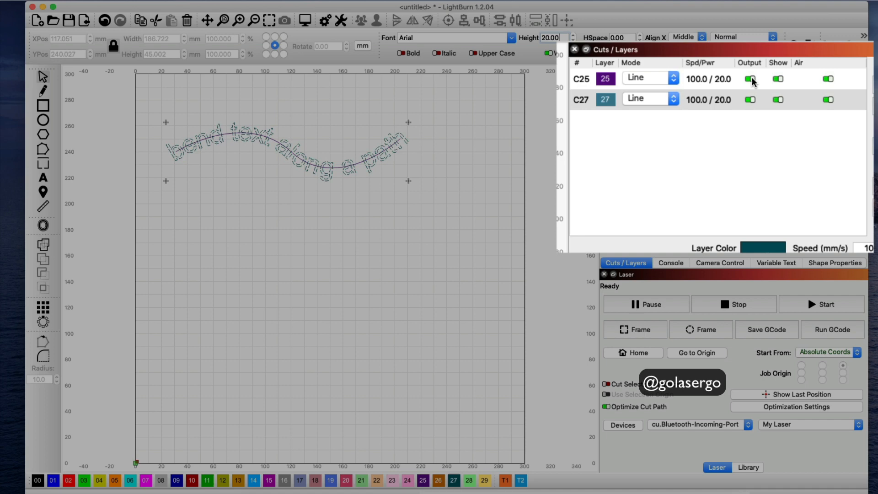
{"action": "mouse_move", "coordinate": [751, 79]}
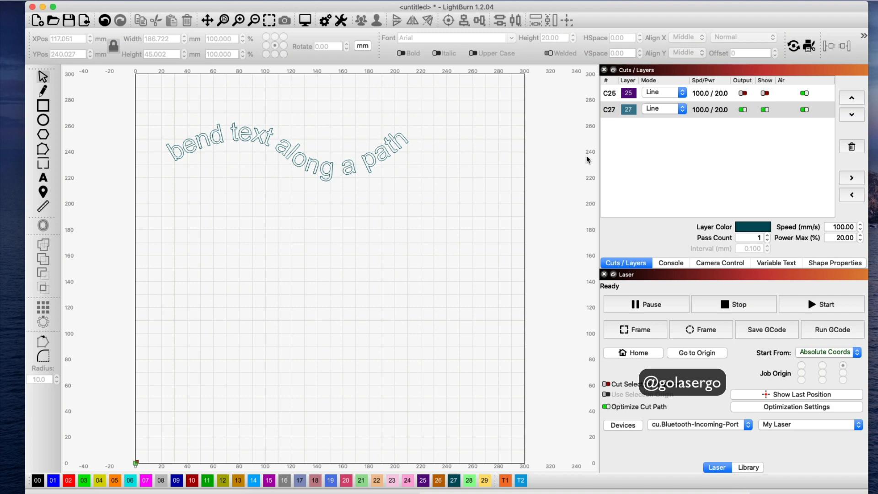
{"action": "left_click", "coordinate": [742, 93]}
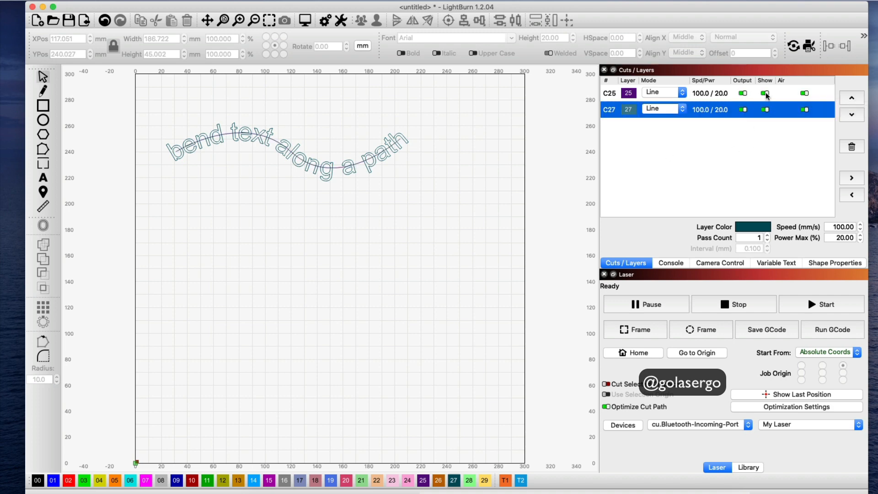
{"action": "left_click", "coordinate": [764, 93]}
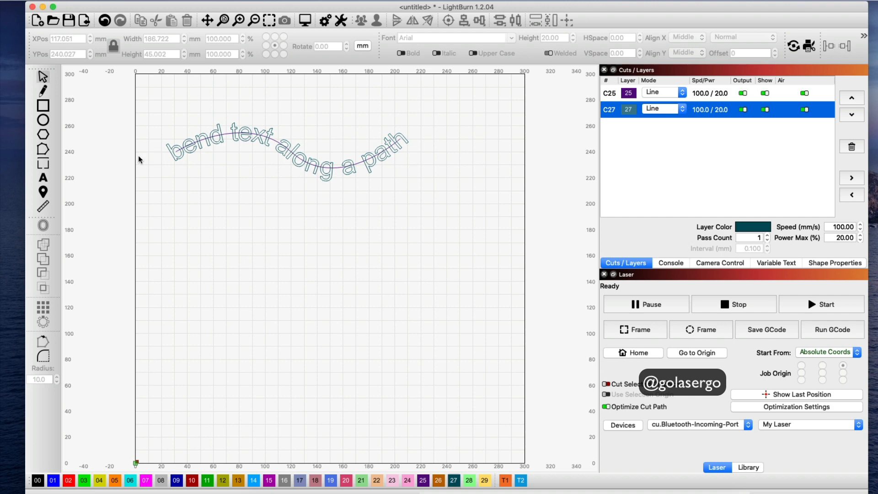
{"action": "mouse_move", "coordinate": [146, 152]}
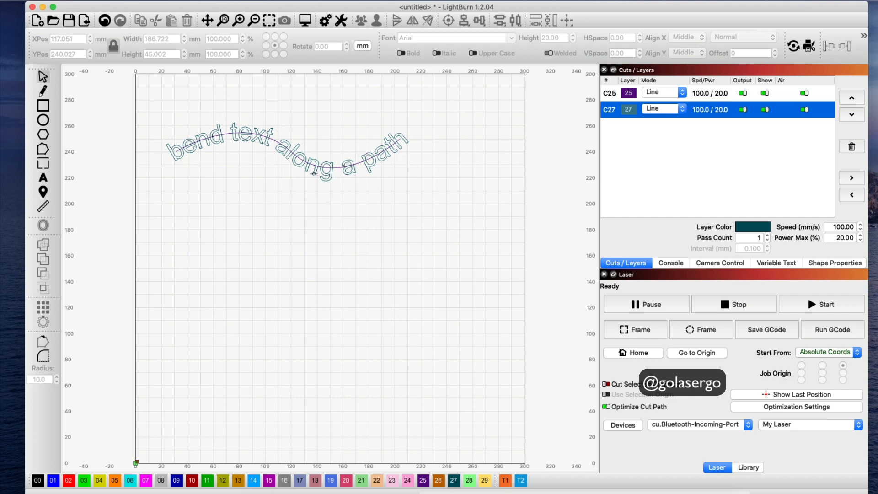
{"action": "mouse_move", "coordinate": [371, 177]}
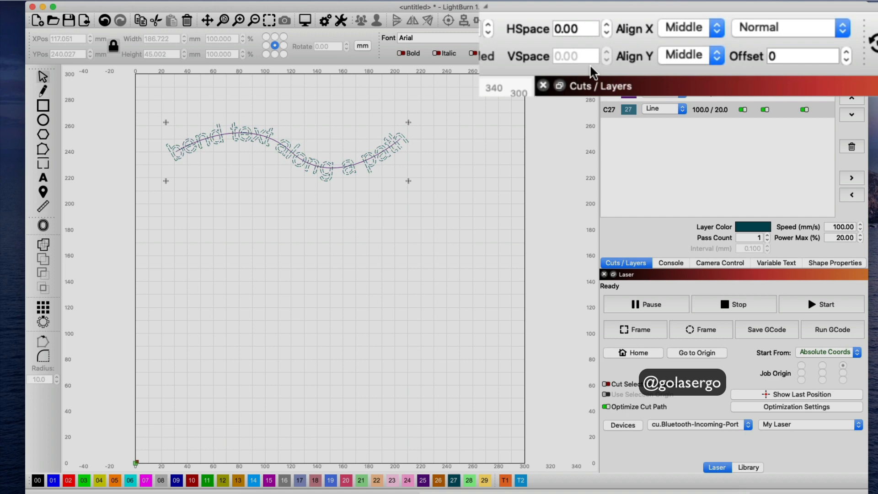
{"action": "mouse_move", "coordinate": [647, 64]}
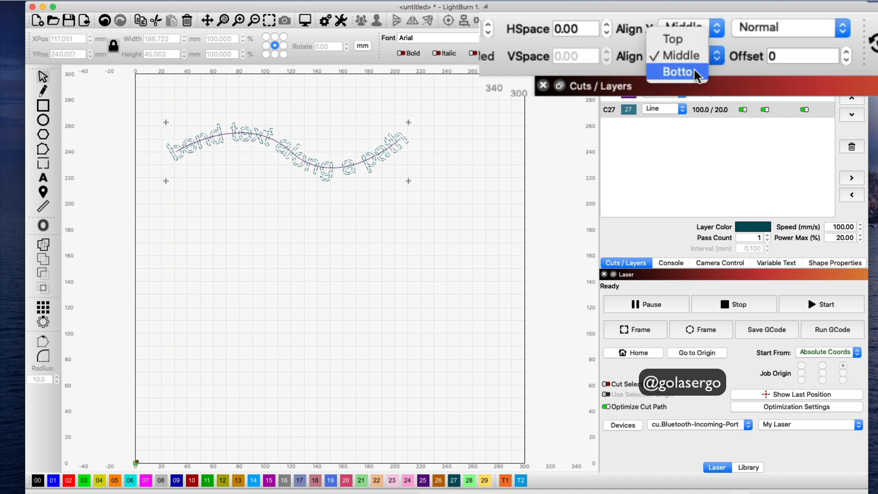
- Set the text's Align Y to Bottom, then to Top, against the curve
{"action": "left_click", "coordinate": [678, 71]}
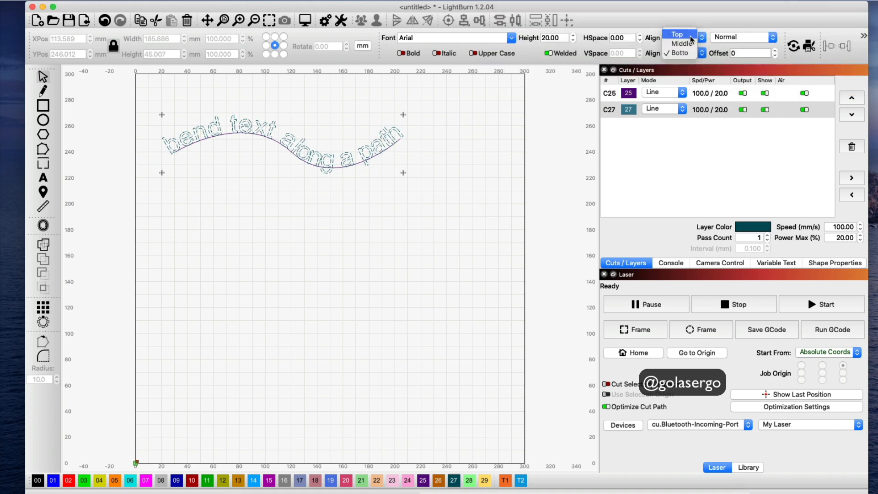
{"action": "left_click", "coordinate": [680, 44]}
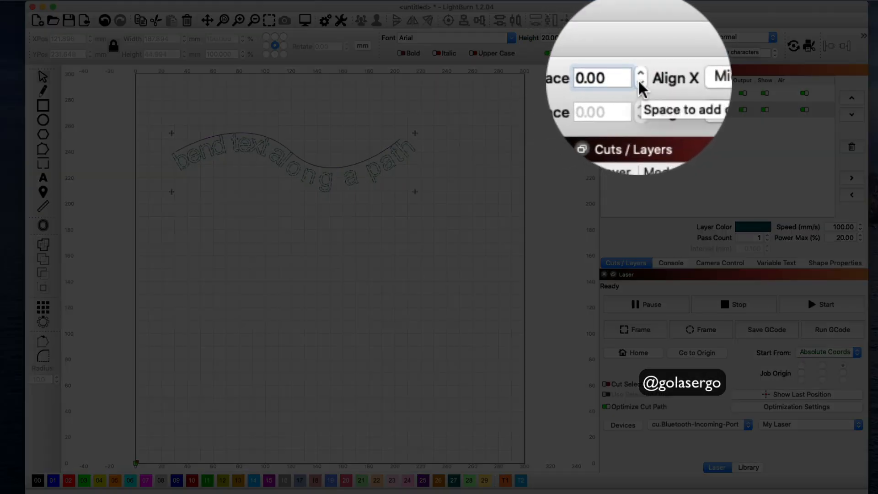
- Lower HSpace to -8.00 so the letters sit closer together
{"action": "left_click", "coordinate": [640, 76]}
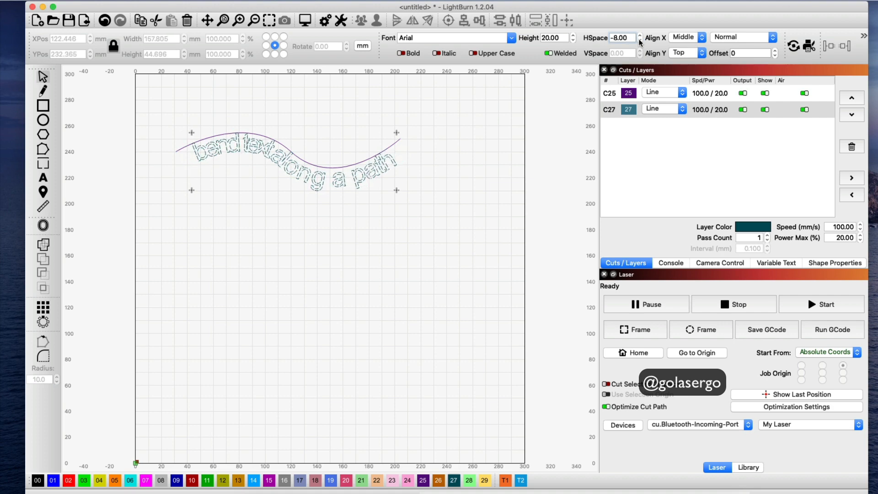